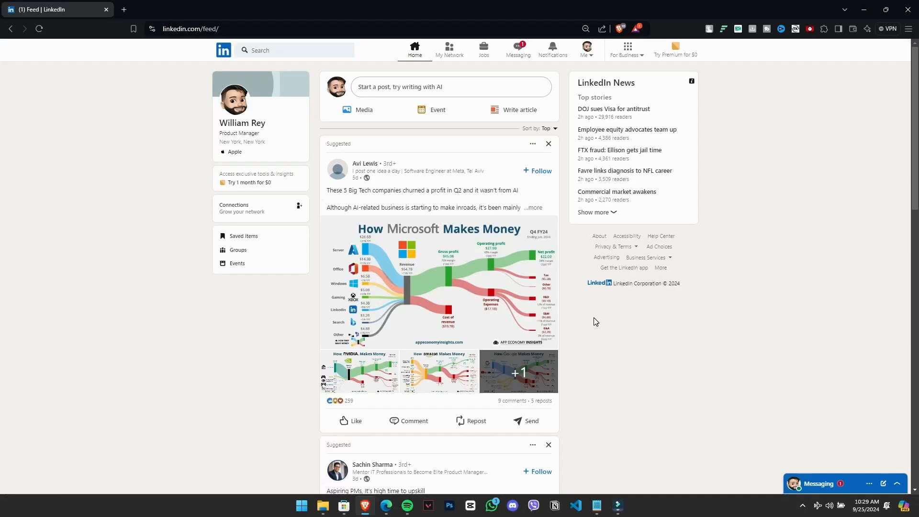
mouse_move(288, 117)
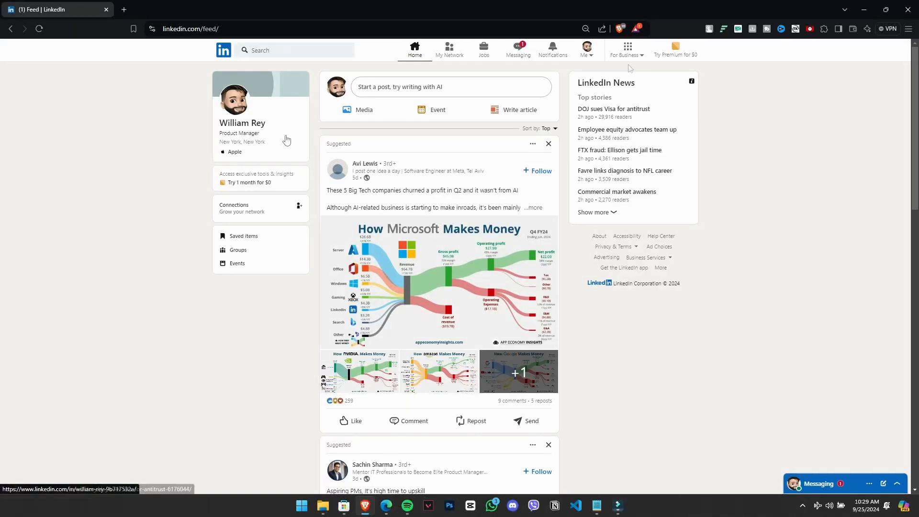
- Go from the feed to your own profile and scroll to the Experience section with the Product Manager role
left_click(585, 49)
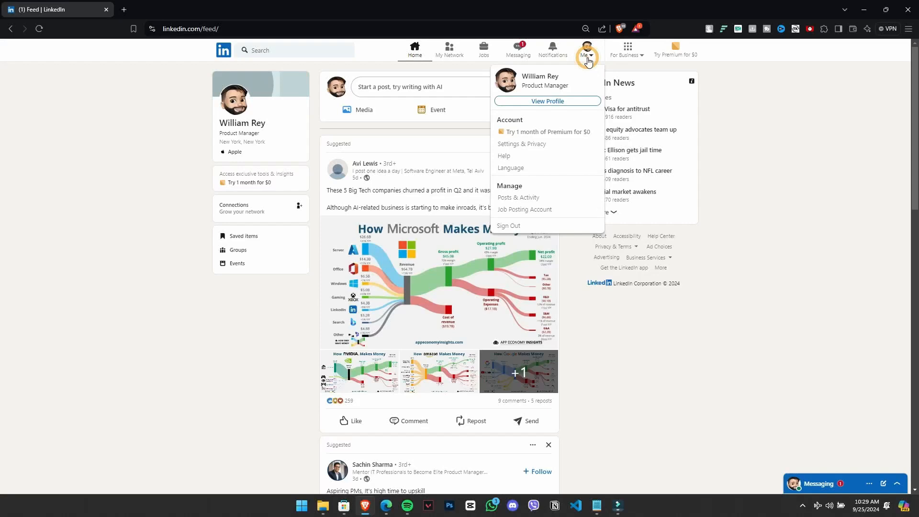
mouse_move(804, 260)
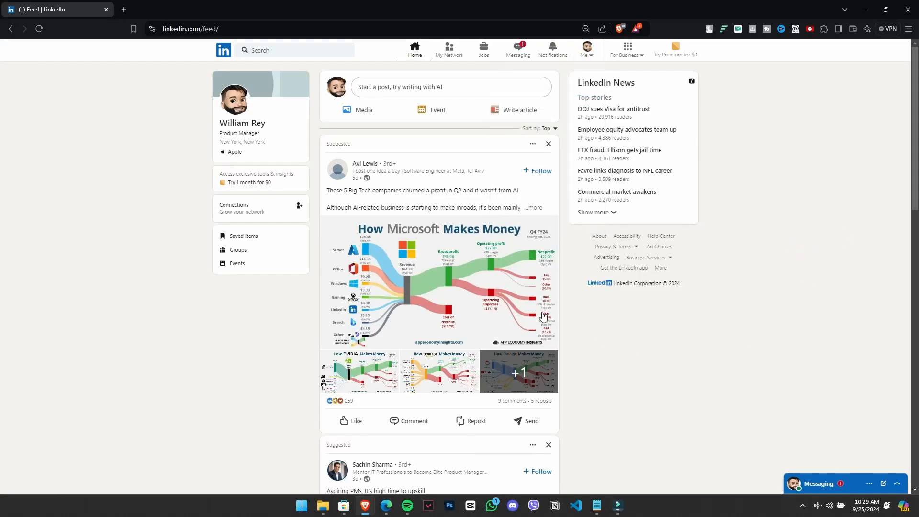
left_click(235, 99)
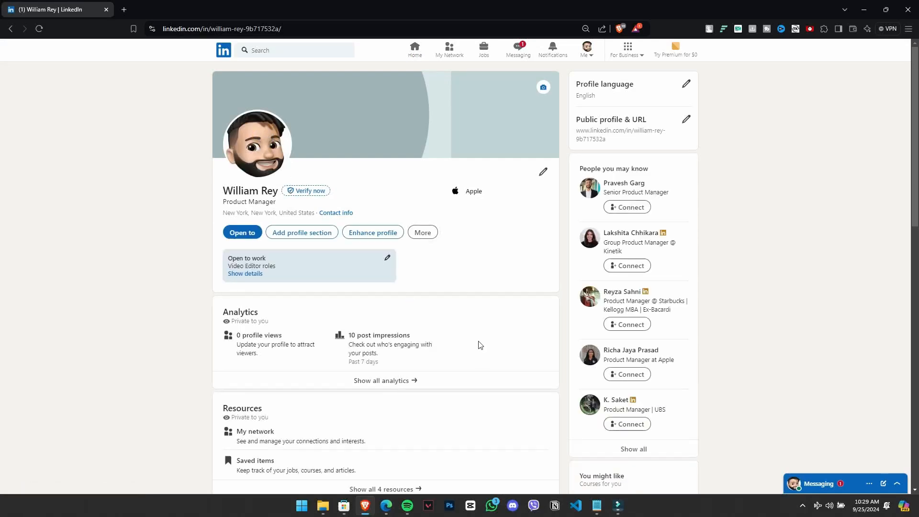
scroll("down", 3)
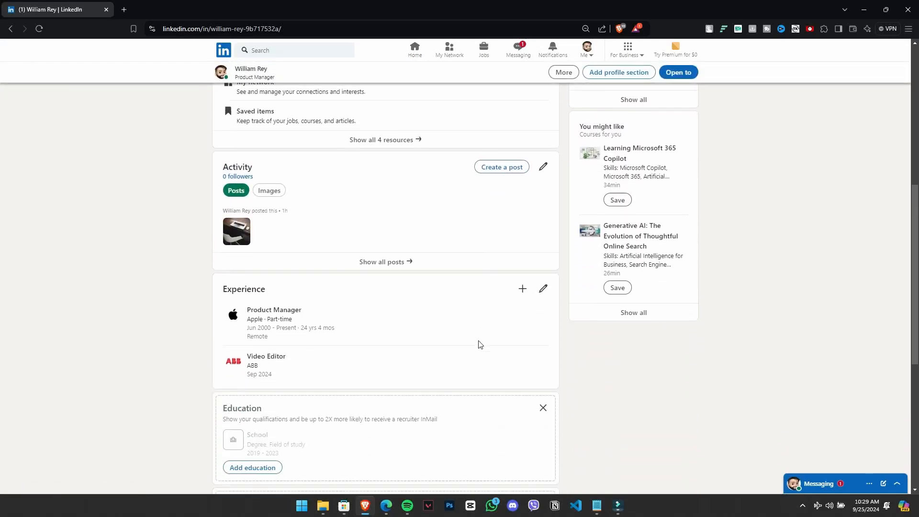
scroll("down", 3)
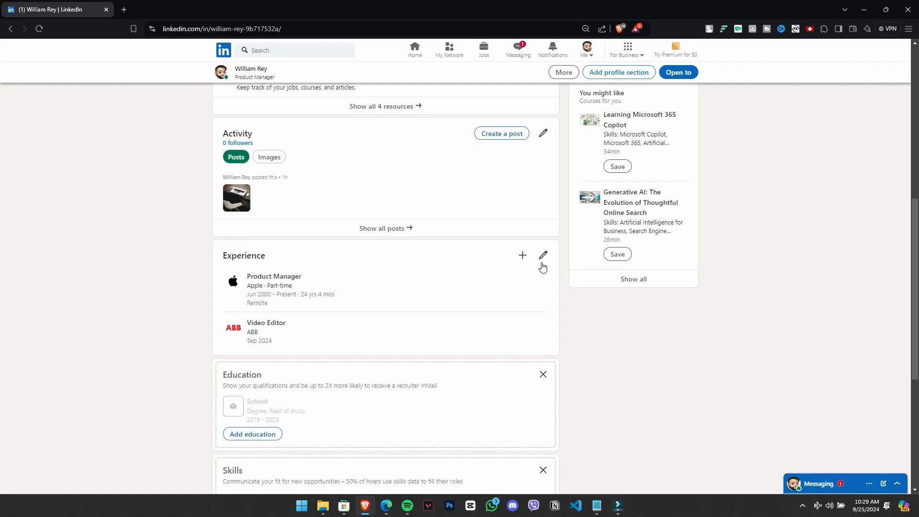
- Edit the Product Manager role at Apple to view its Notify network toggle, currently on
left_click(542, 255)
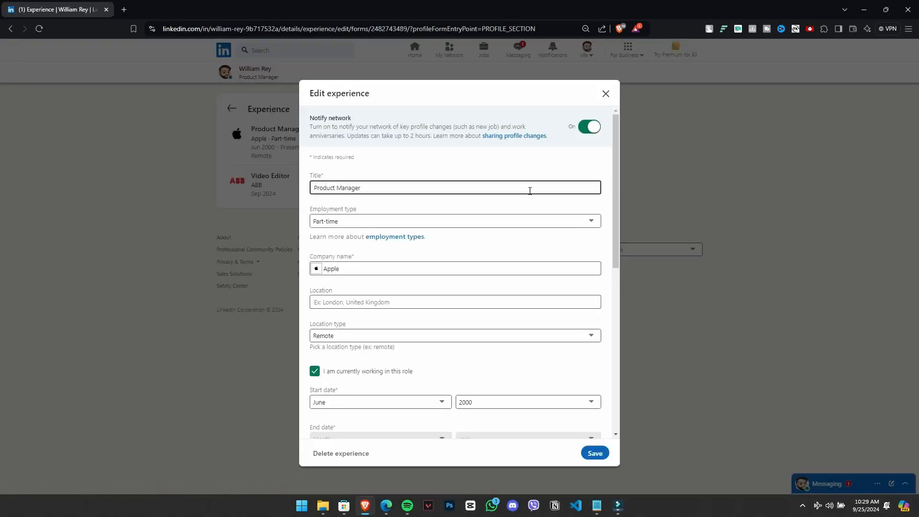
mouse_move(530, 220)
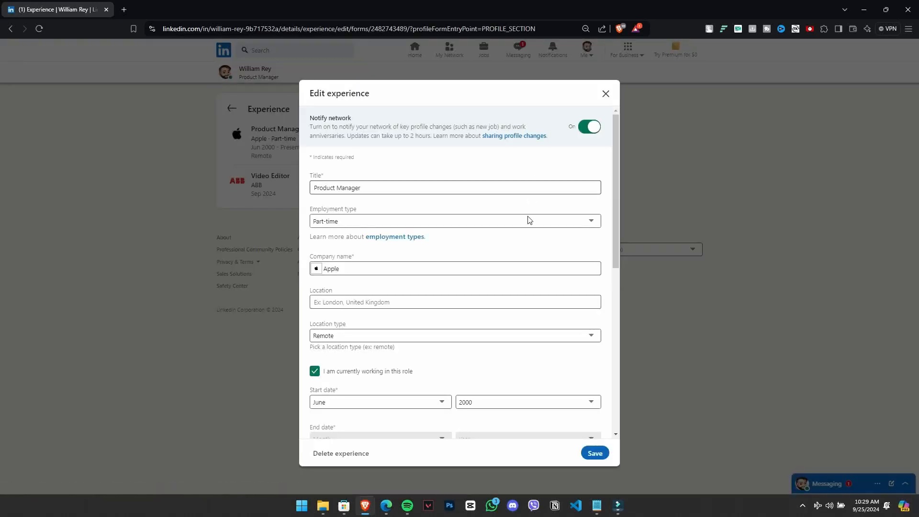
left_click(456, 187)
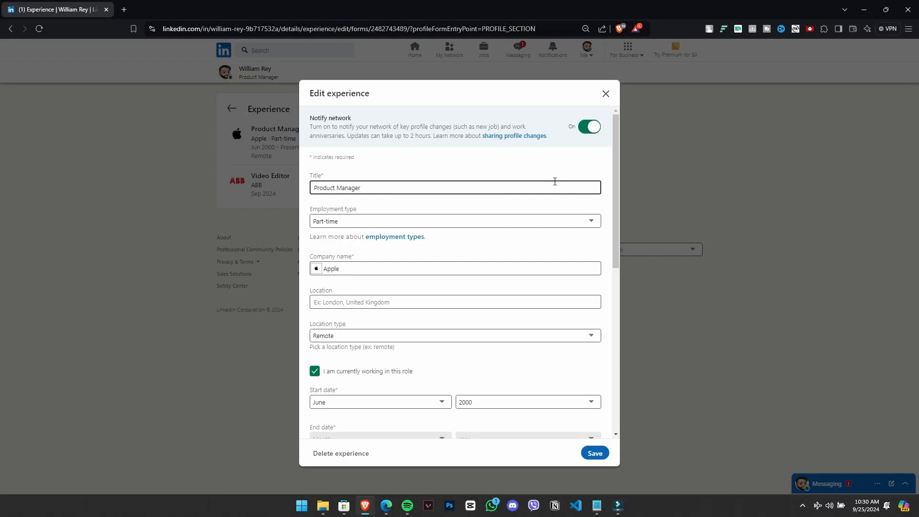
mouse_move(563, 171)
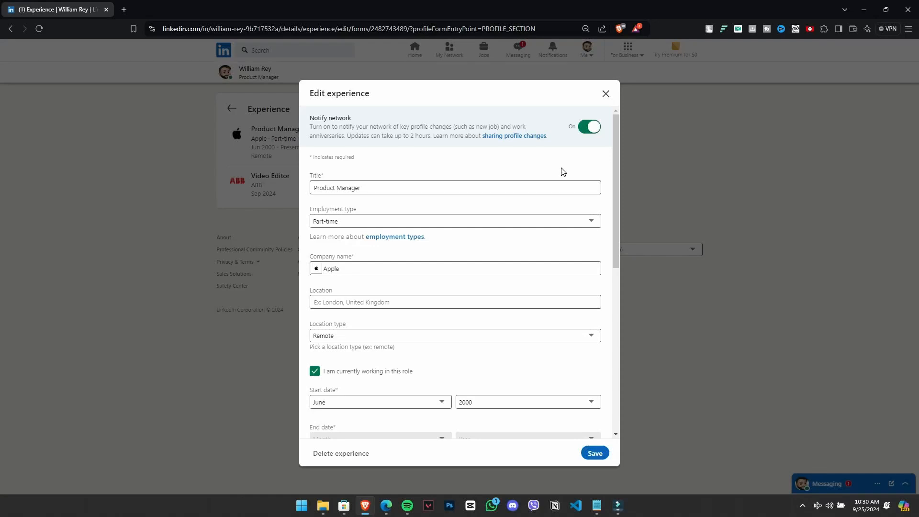
mouse_move(584, 138)
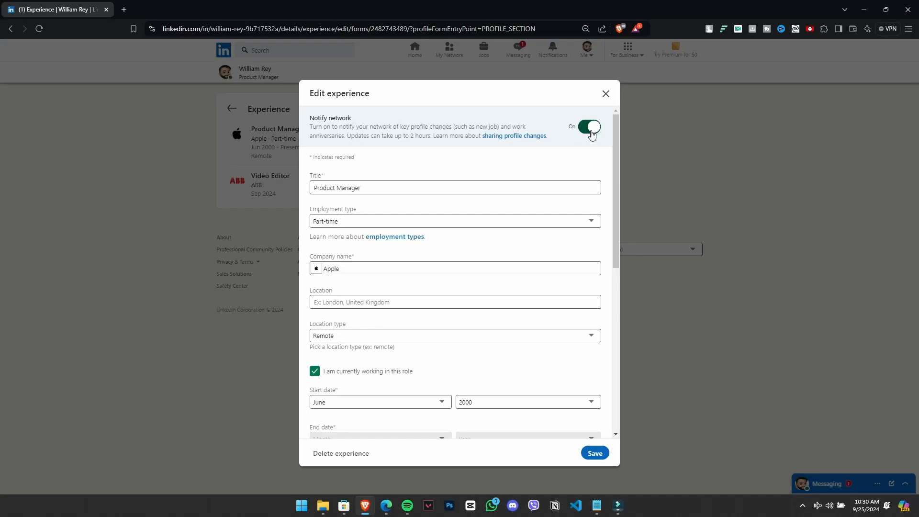
left_click(589, 126)
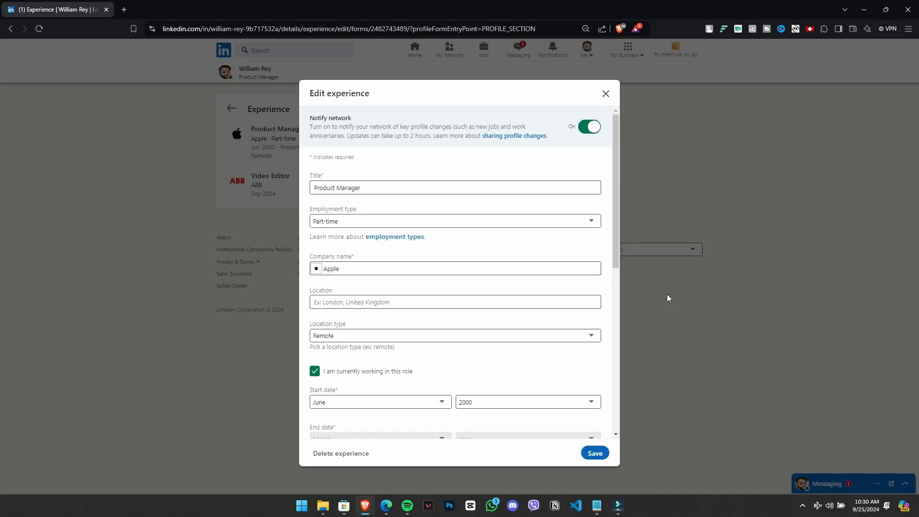
mouse_move(605, 297)
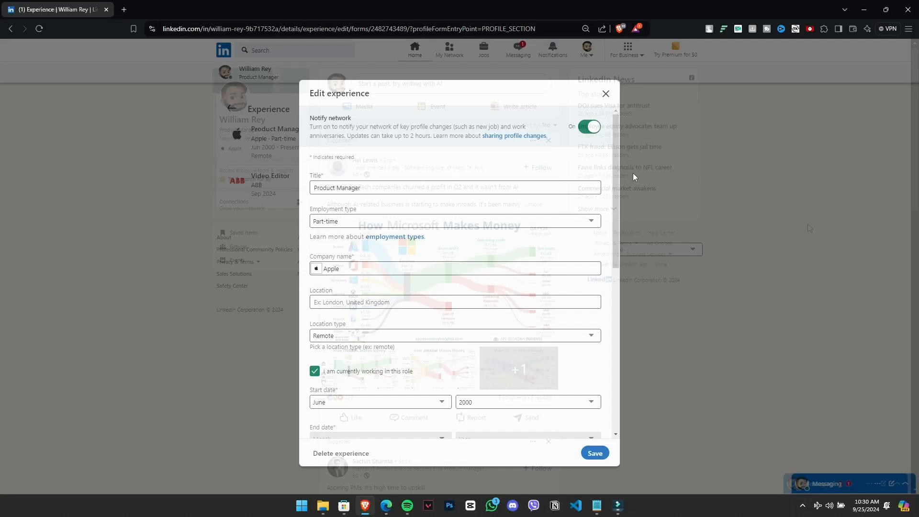
- Go to Settings & Privacy, Visibility, and scroll to the 'Visibility of your LinkedIn activity' options
left_click(585, 47)
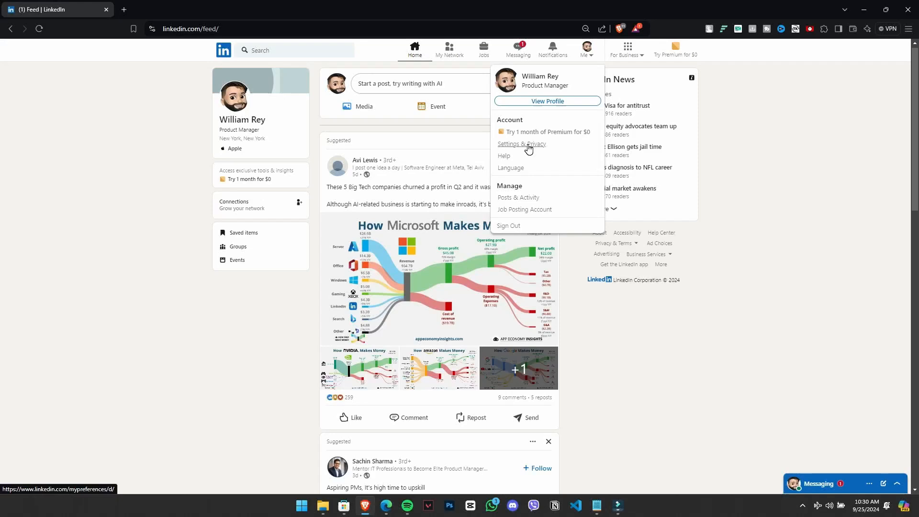
left_click(521, 143)
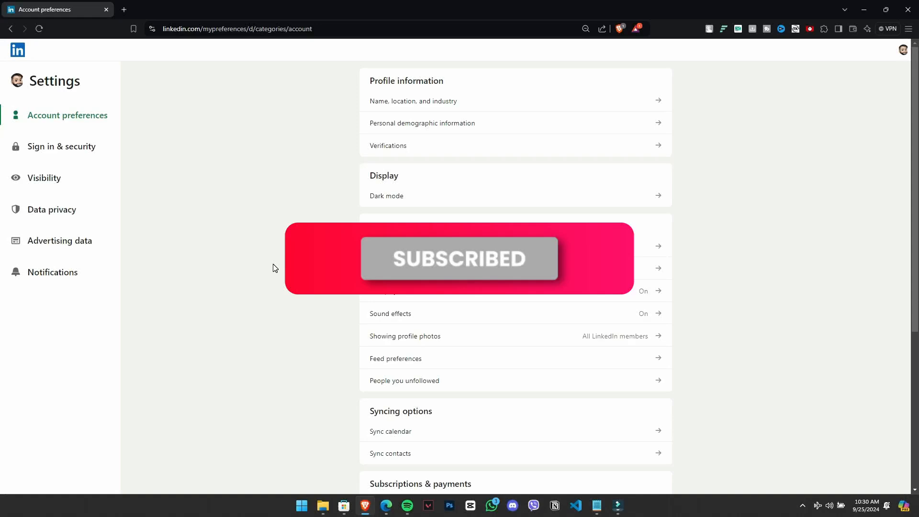
left_click(44, 178)
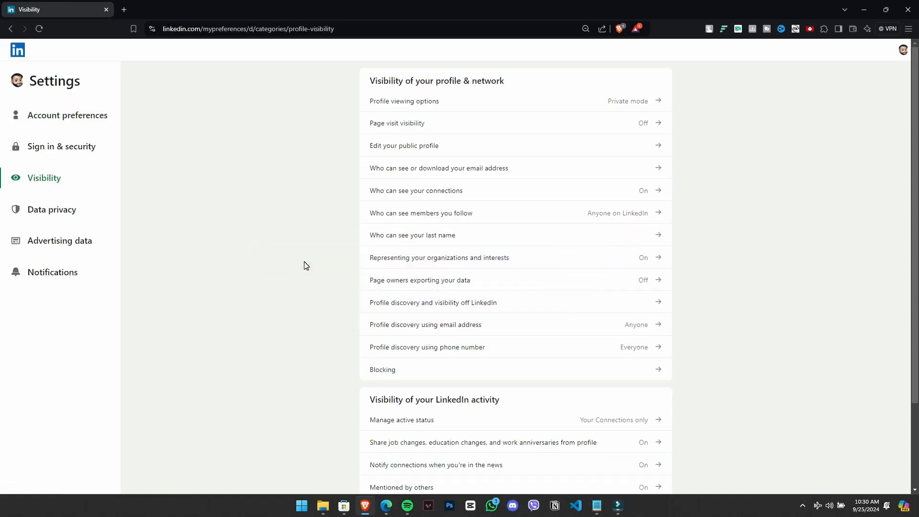
scroll("down", 3)
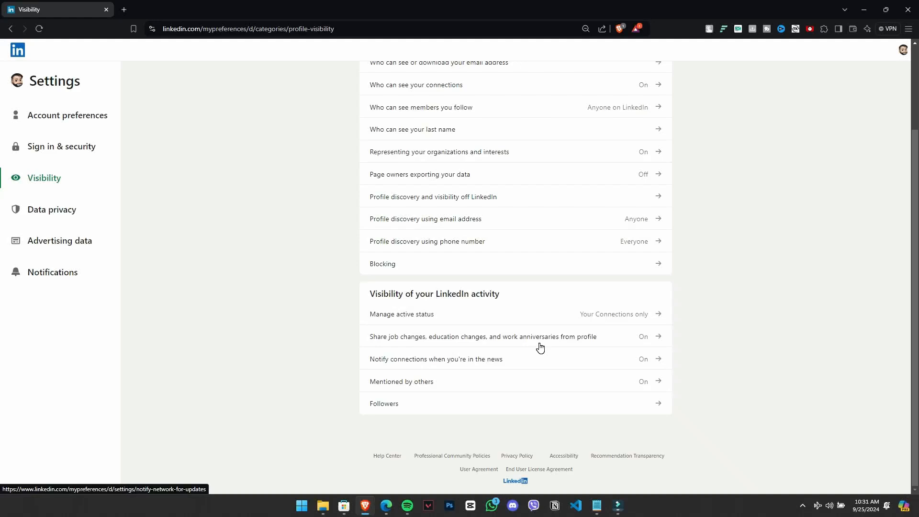
left_click(540, 342)
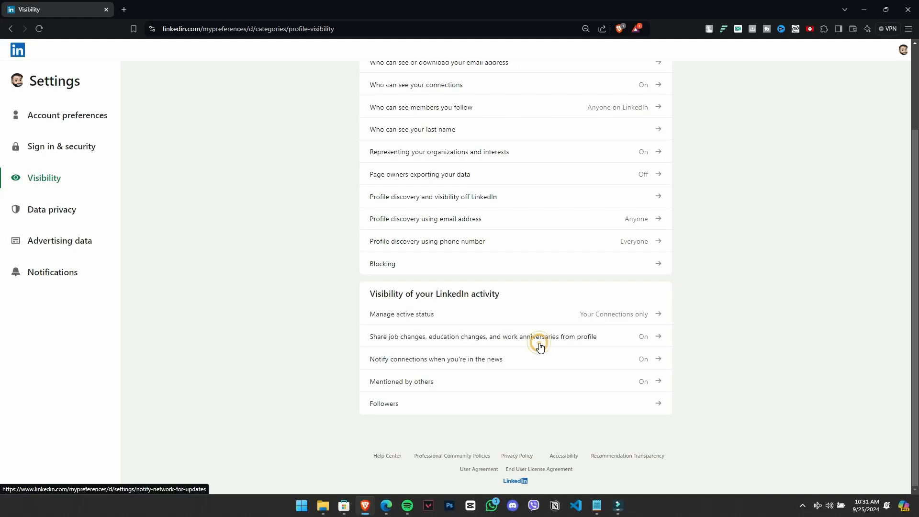
- View 'Sharing profile edits' with 'Share key profile updates' toggled on, then return to the visibility list
left_click(540, 336)
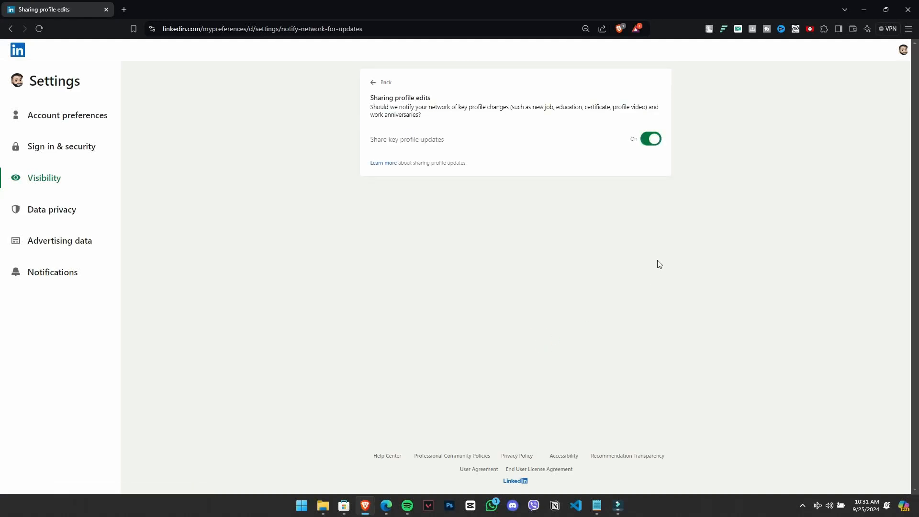
mouse_move(651, 140)
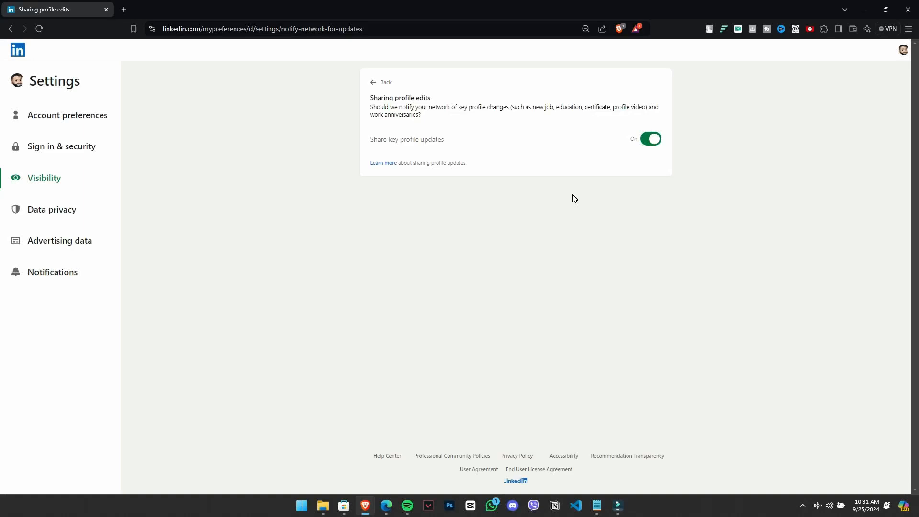
mouse_move(589, 230)
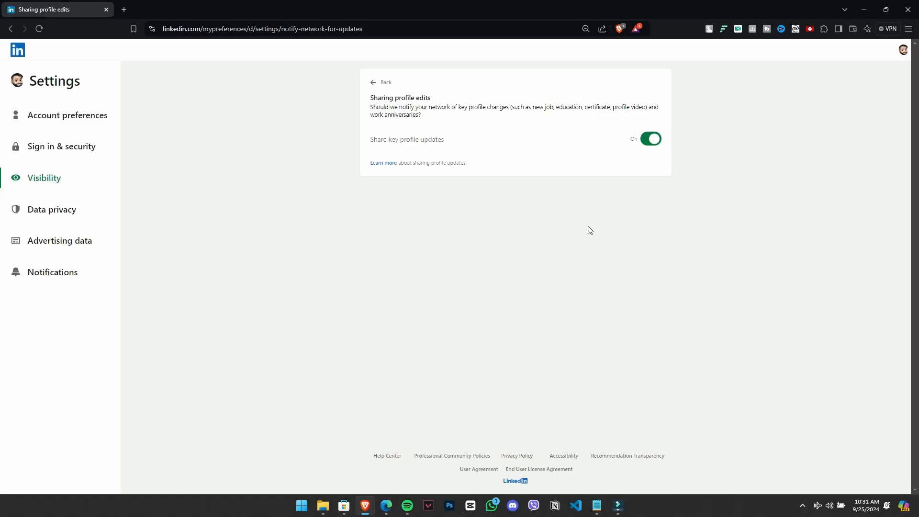
mouse_move(588, 229)
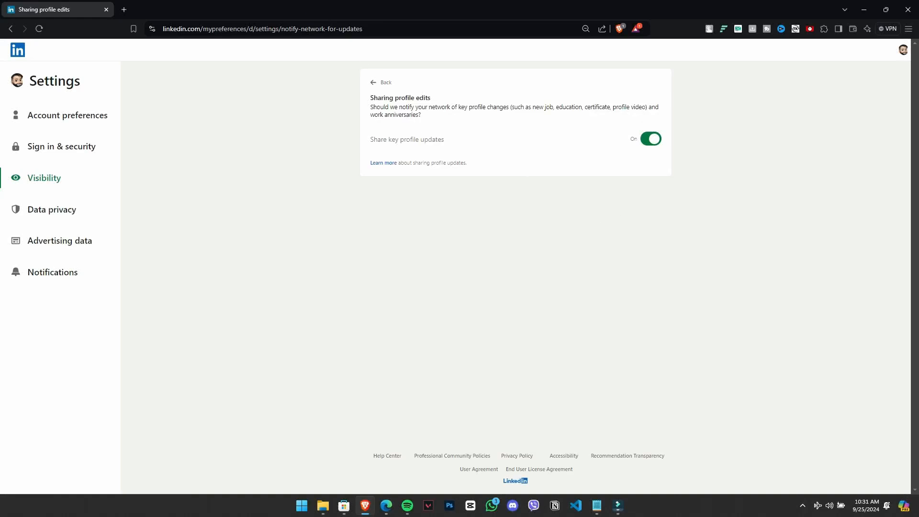
left_click(383, 82)
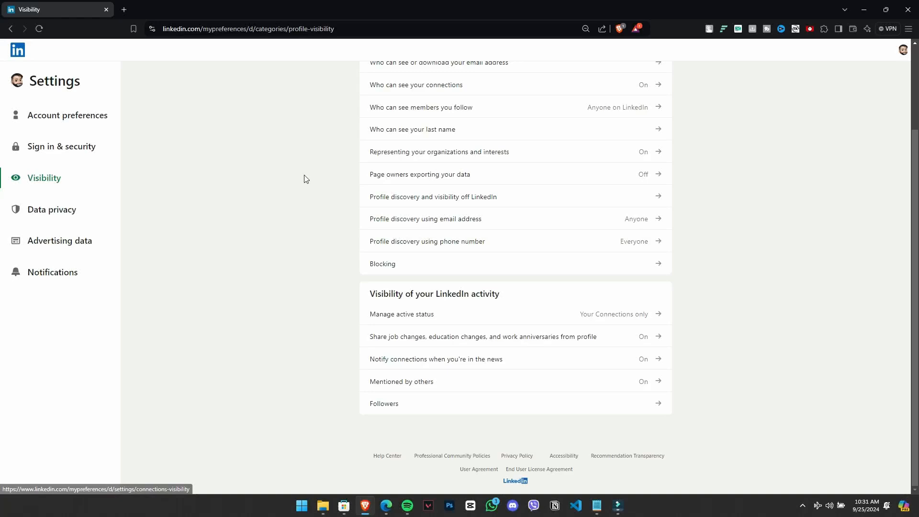